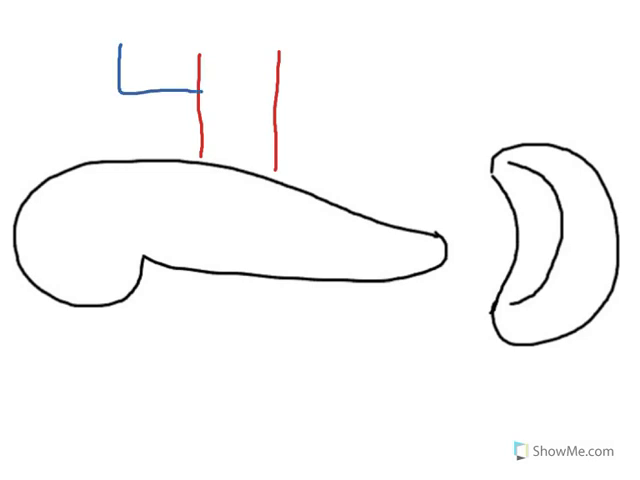
# Step: Draw a blue vertical line rising from the blue stroke's right end, forming a U-shaped vessel
pyautogui.moveTo(200, 48); pyautogui.dragTo(200, 90)
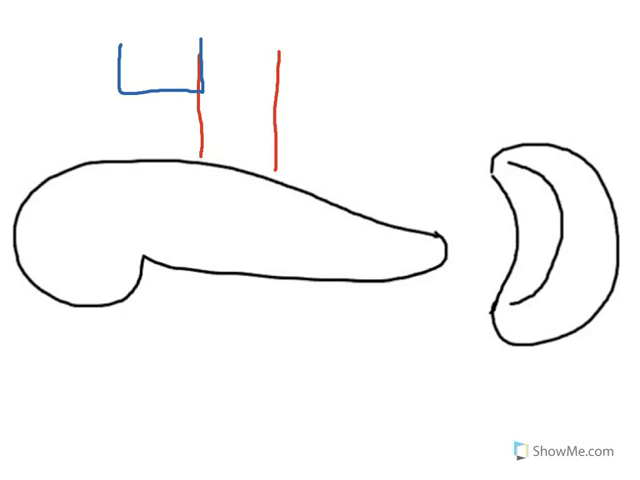